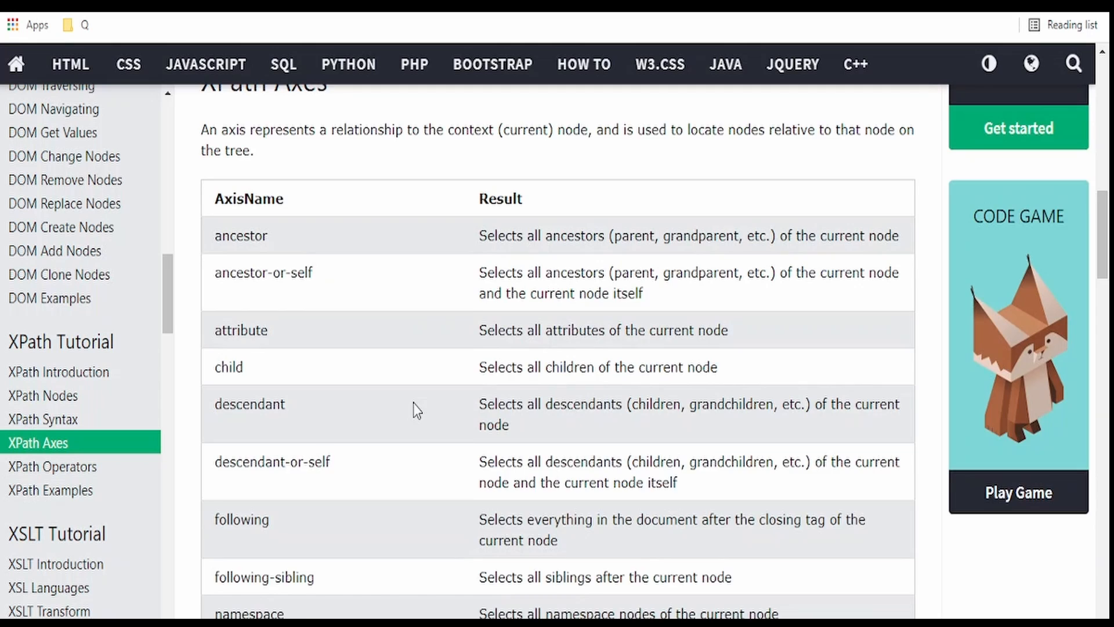
mouse_move(354, 609)
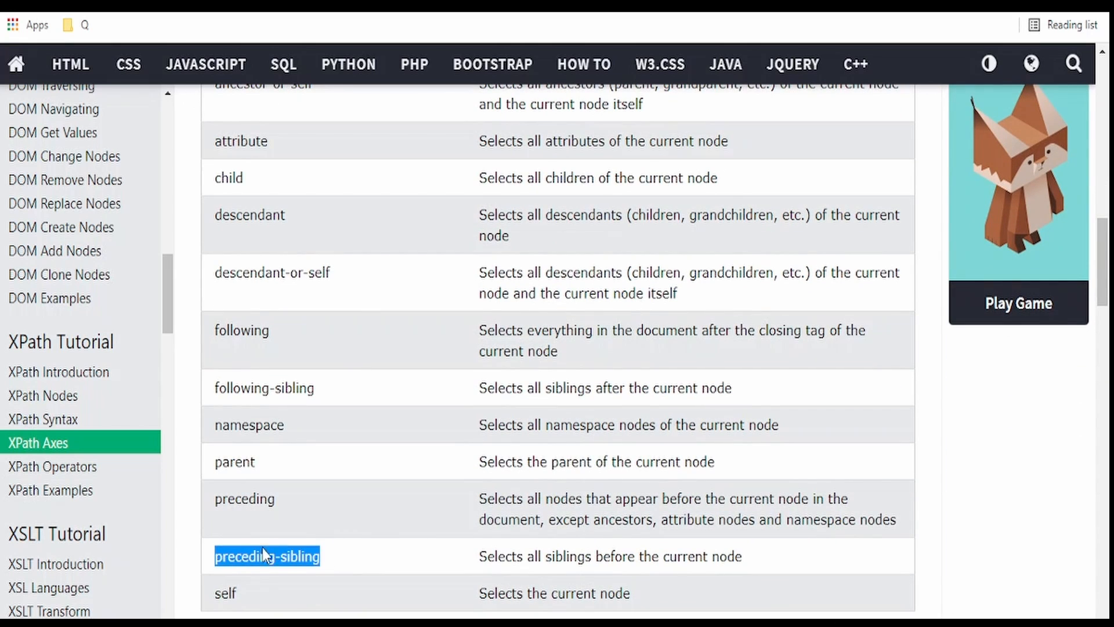
mouse_move(337, 539)
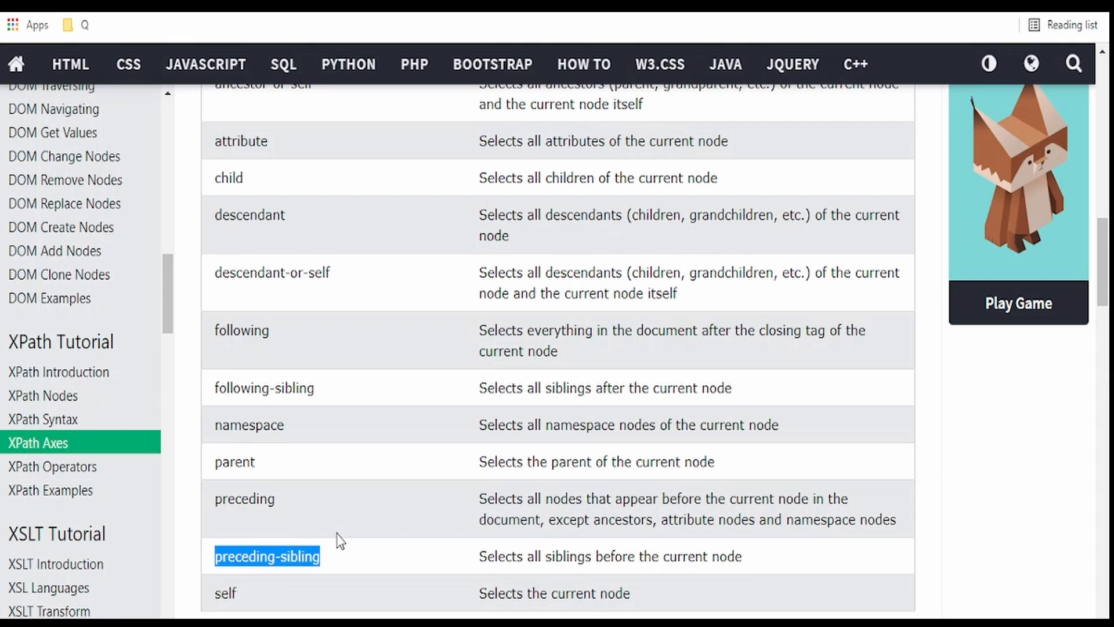
mouse_move(370, 488)
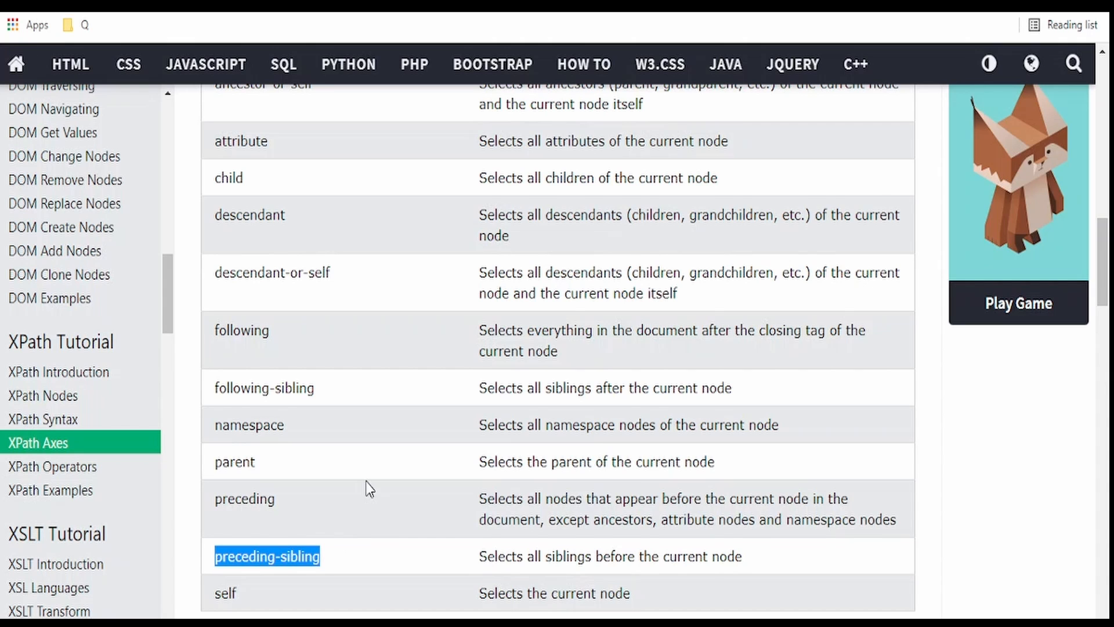
Scroll to the XPath Axes Examples section and highlight child::book
scroll("up", 3)
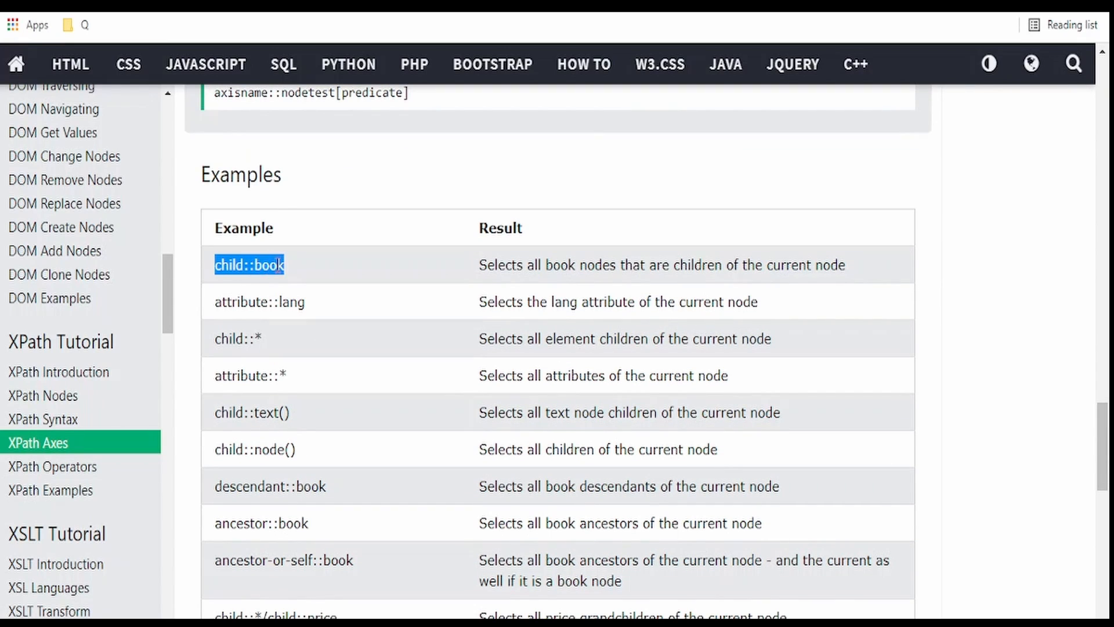
left_click(249, 265)
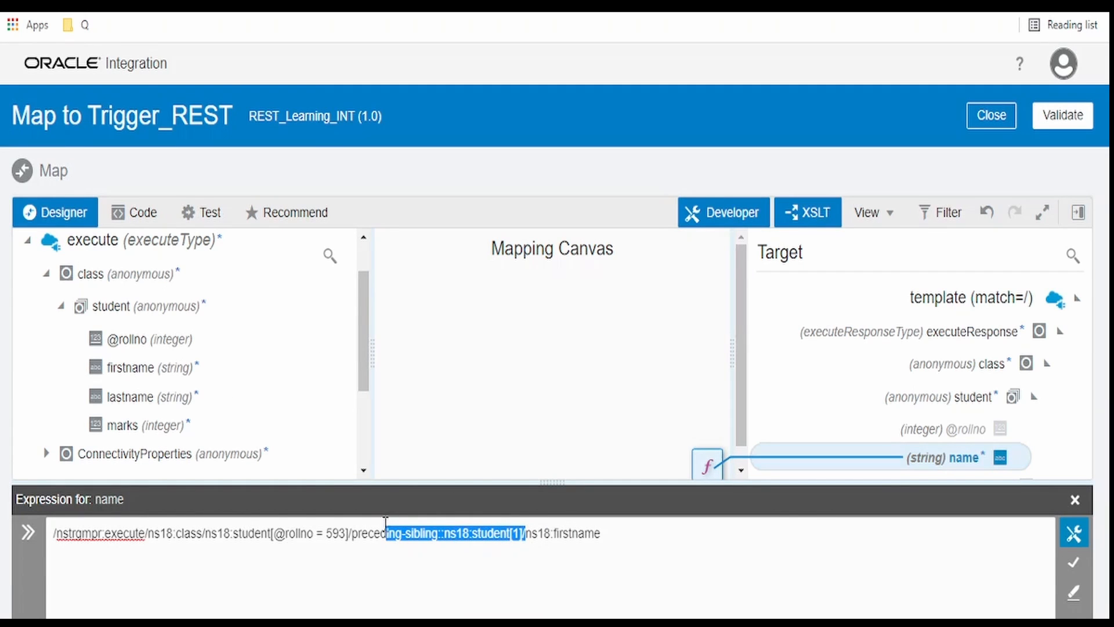
Switch roll 593's firstname expression to the child:: axis and test it, returning Jasvir
type("child::")
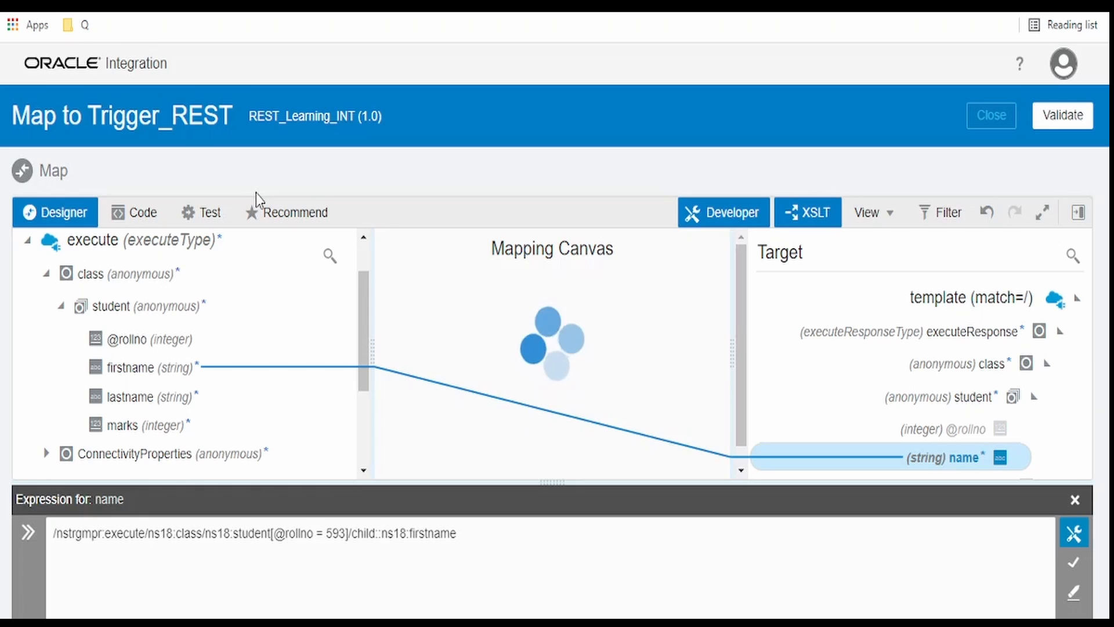
left_click(209, 212)
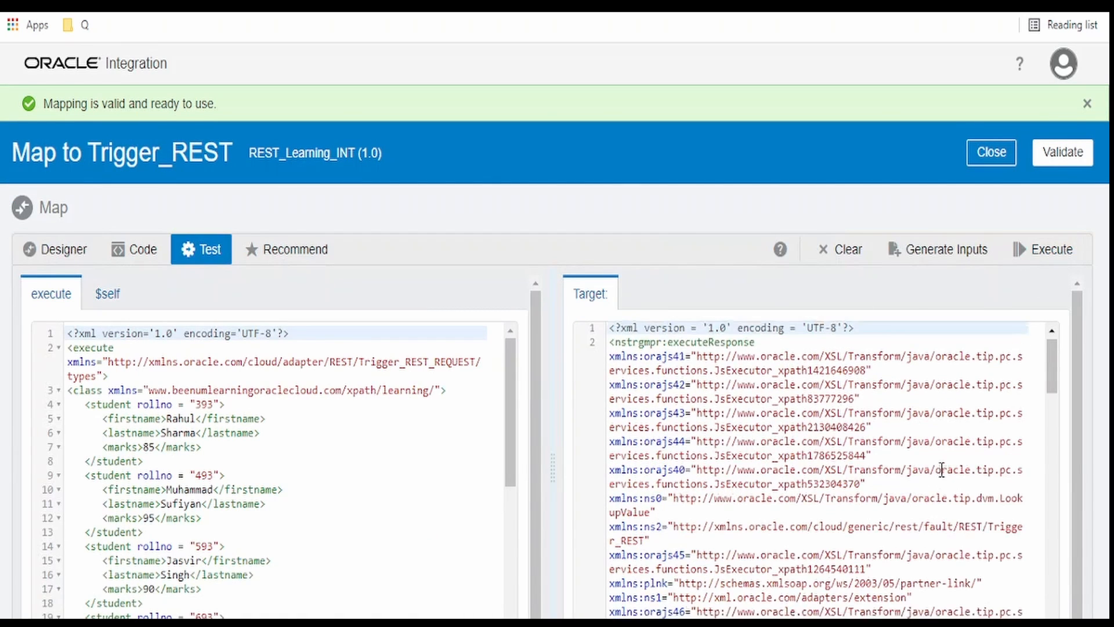
scroll("down", 3)
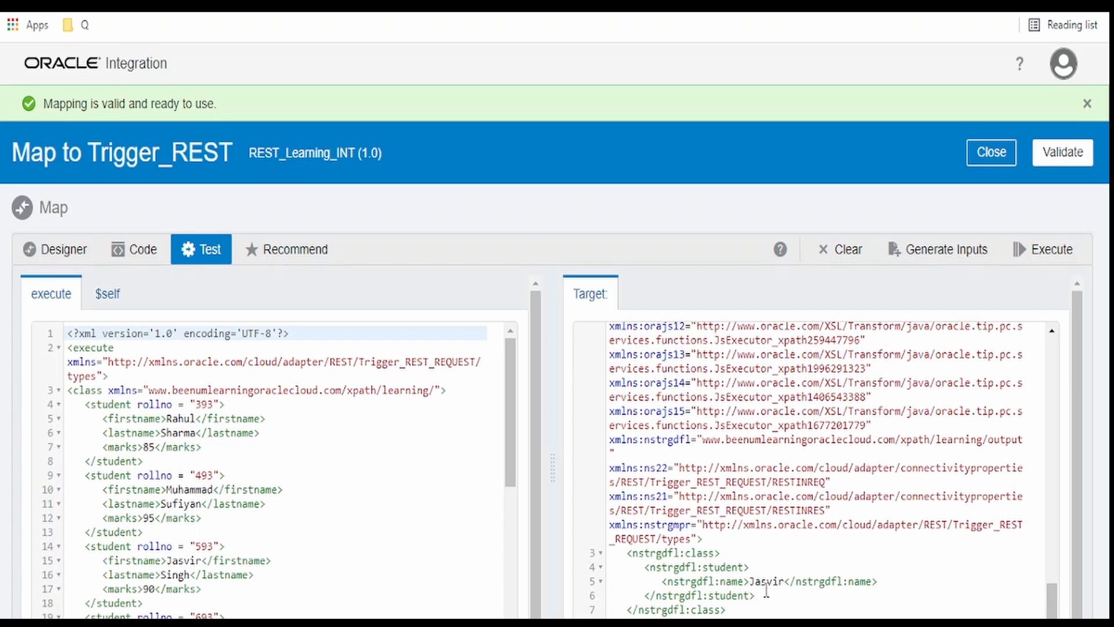
left_click(55, 250)
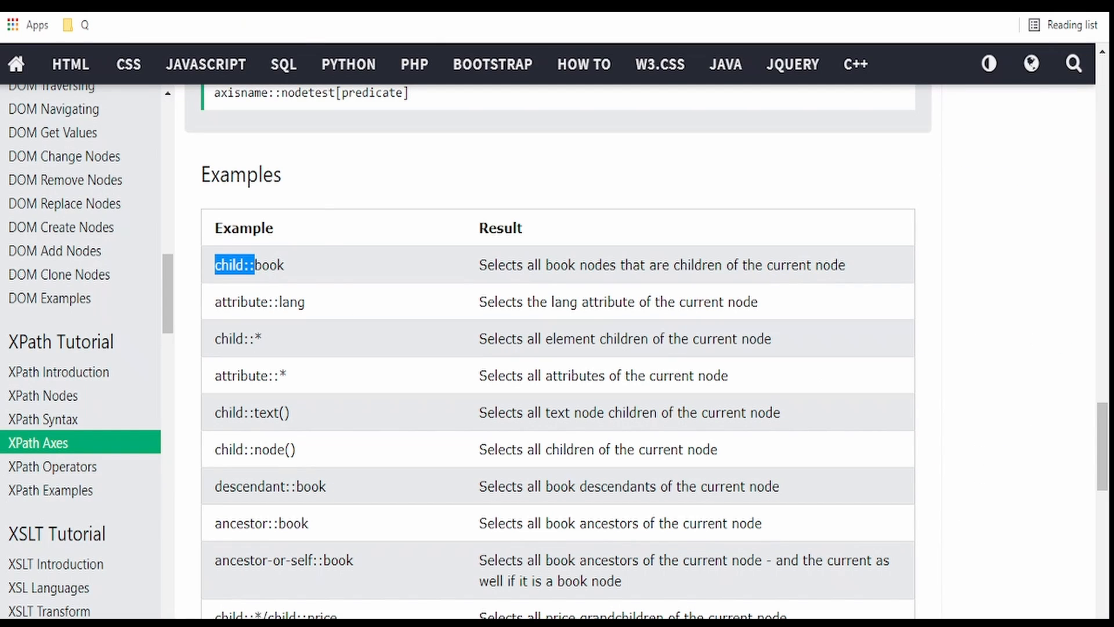
mouse_move(283, 345)
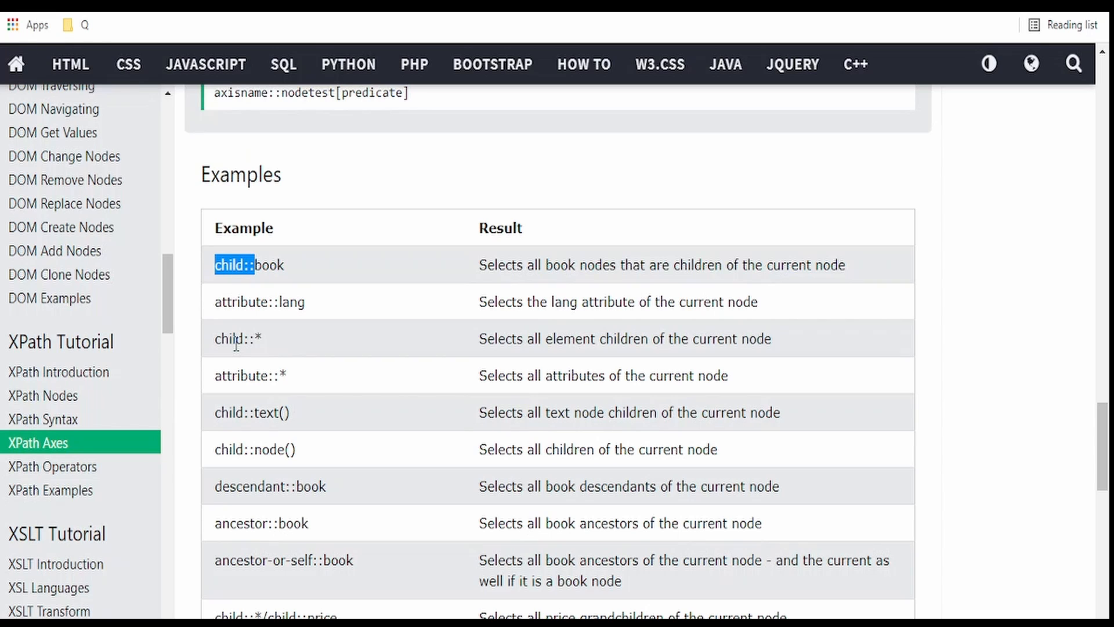
mouse_move(268, 348)
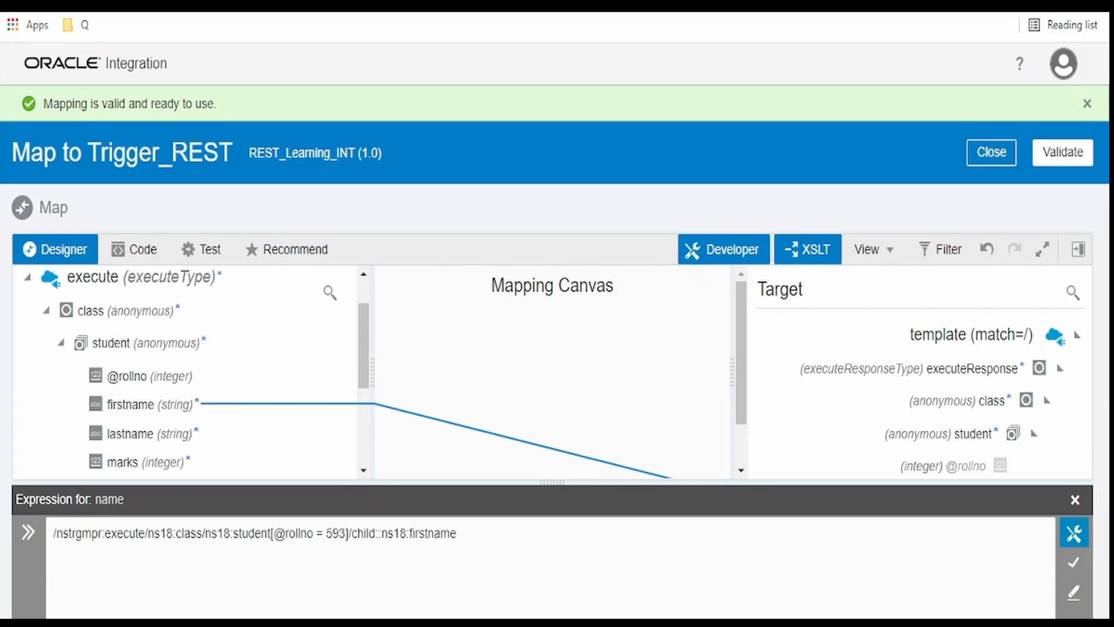
double_click(418, 533)
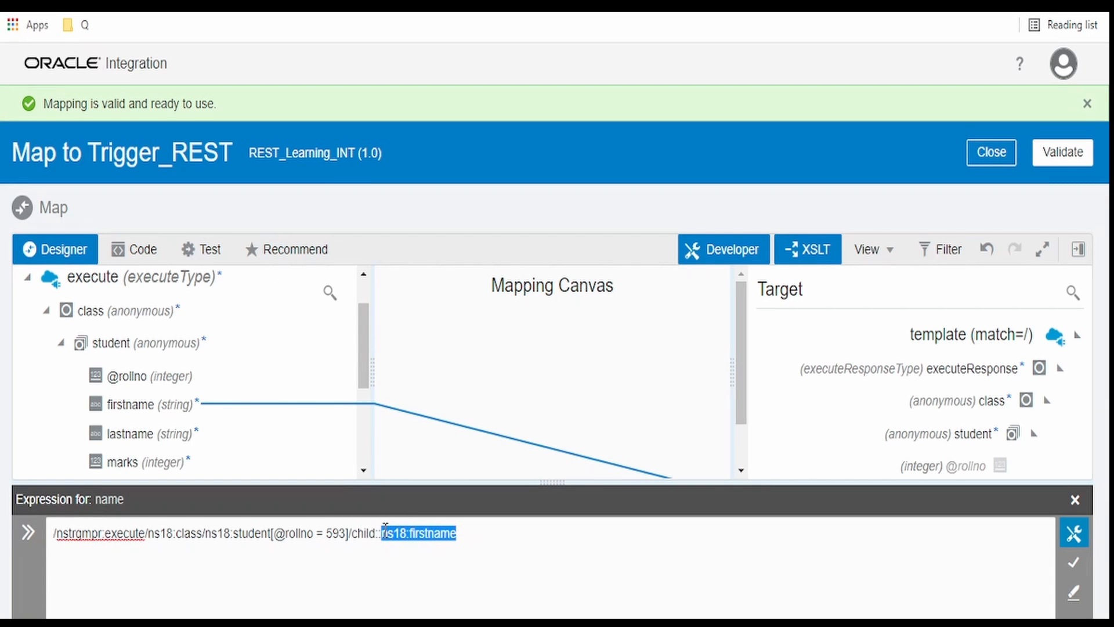
key("Delete")
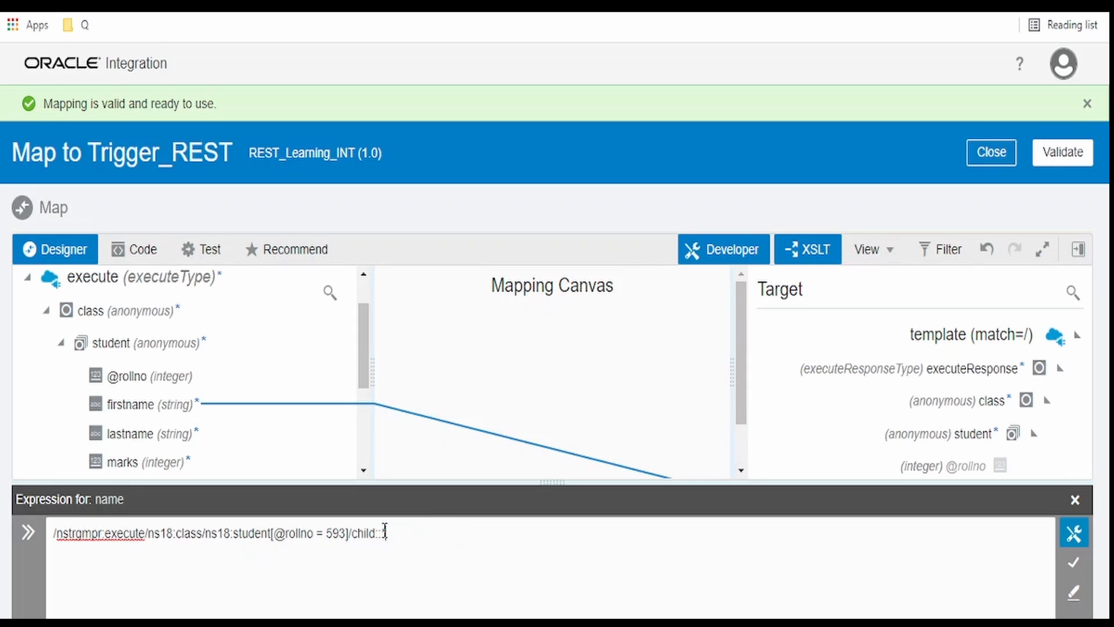
type("*")
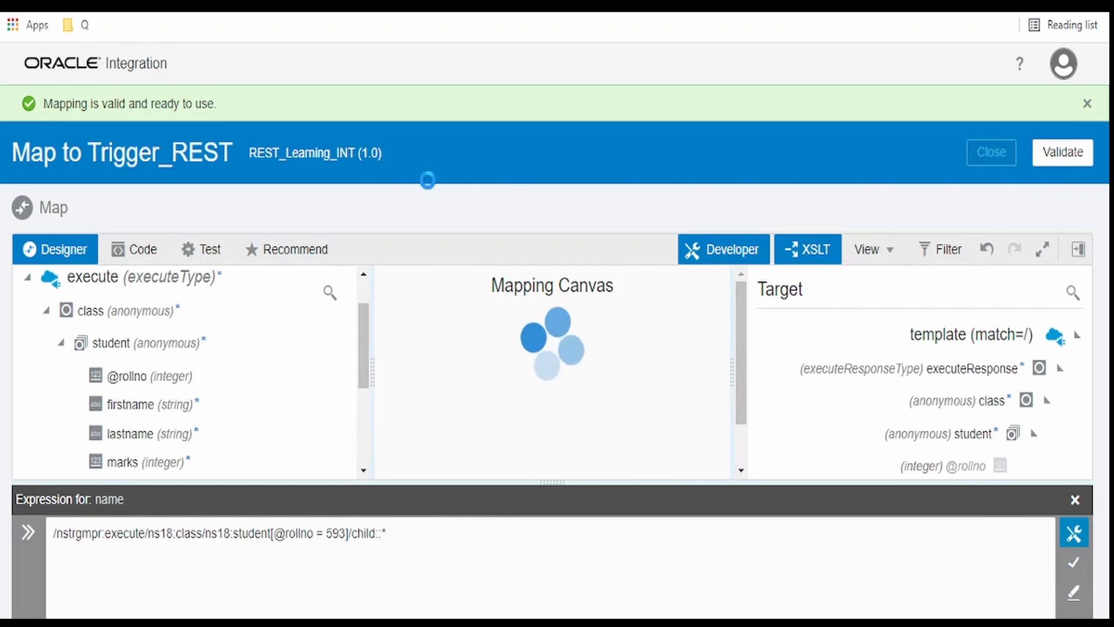
left_click(201, 249)
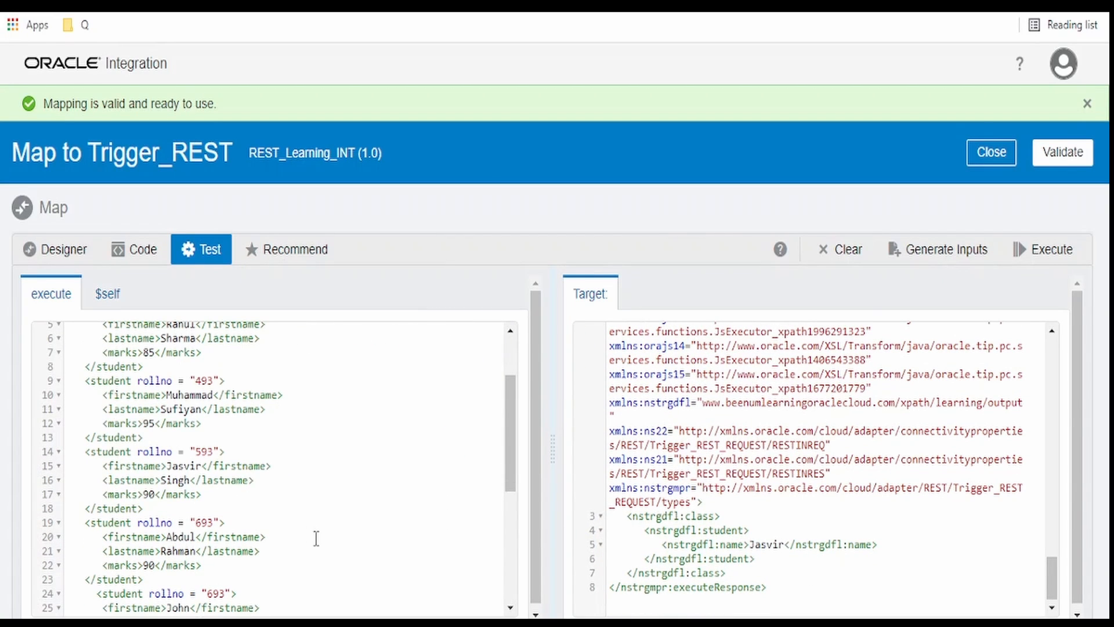
mouse_move(813, 402)
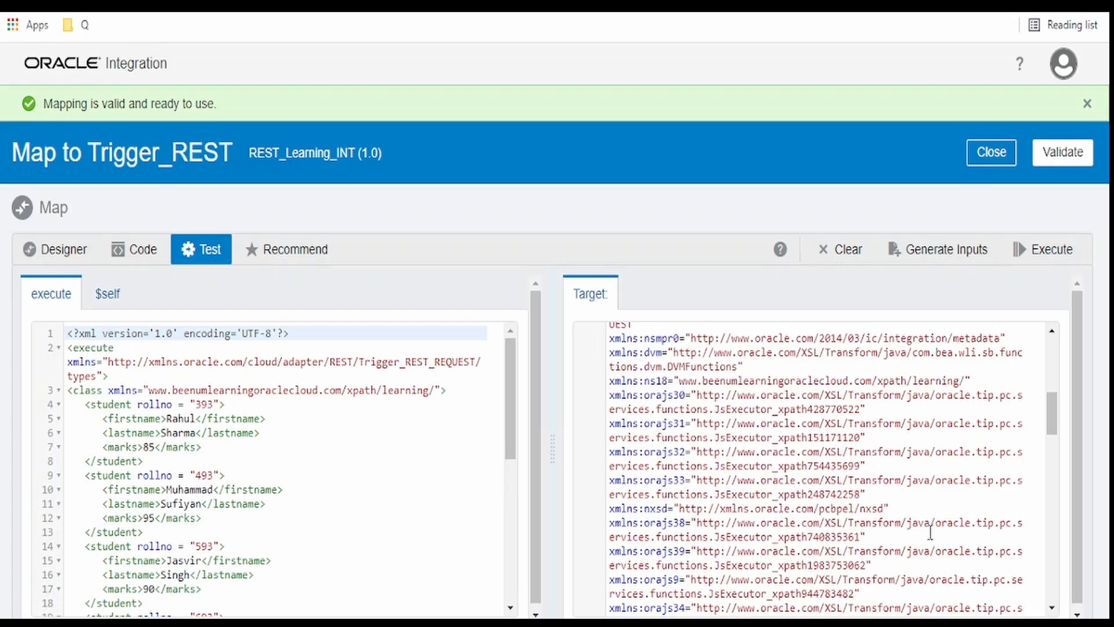
scroll("down", 3)
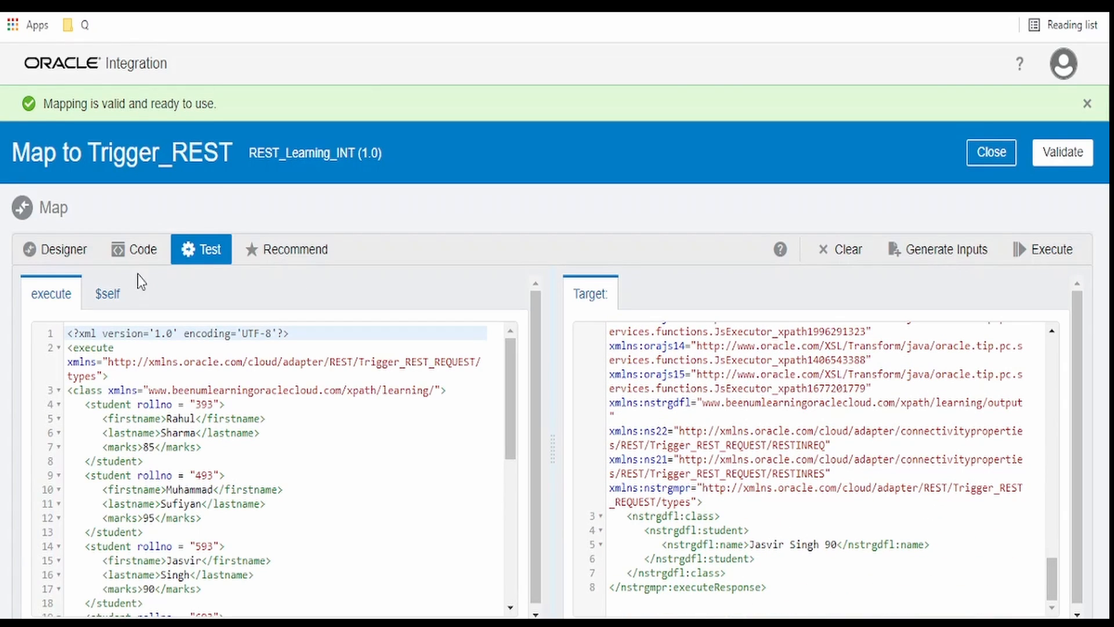
left_click(143, 249)
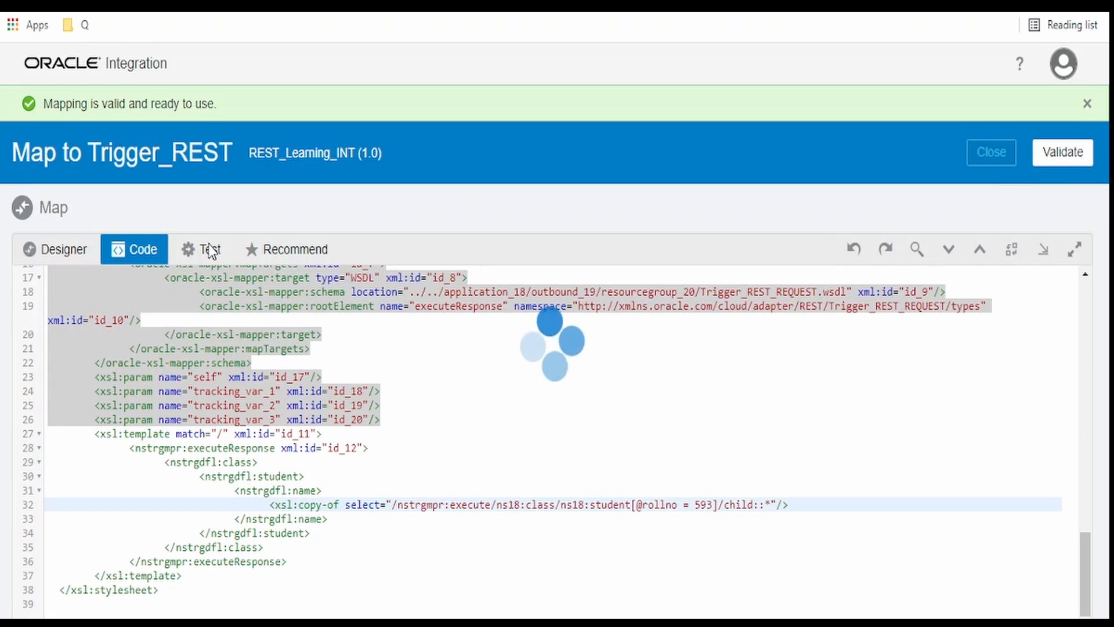
Rerun the test, mark the lastname output element, and validate the child::* mapping
left_click(210, 249)
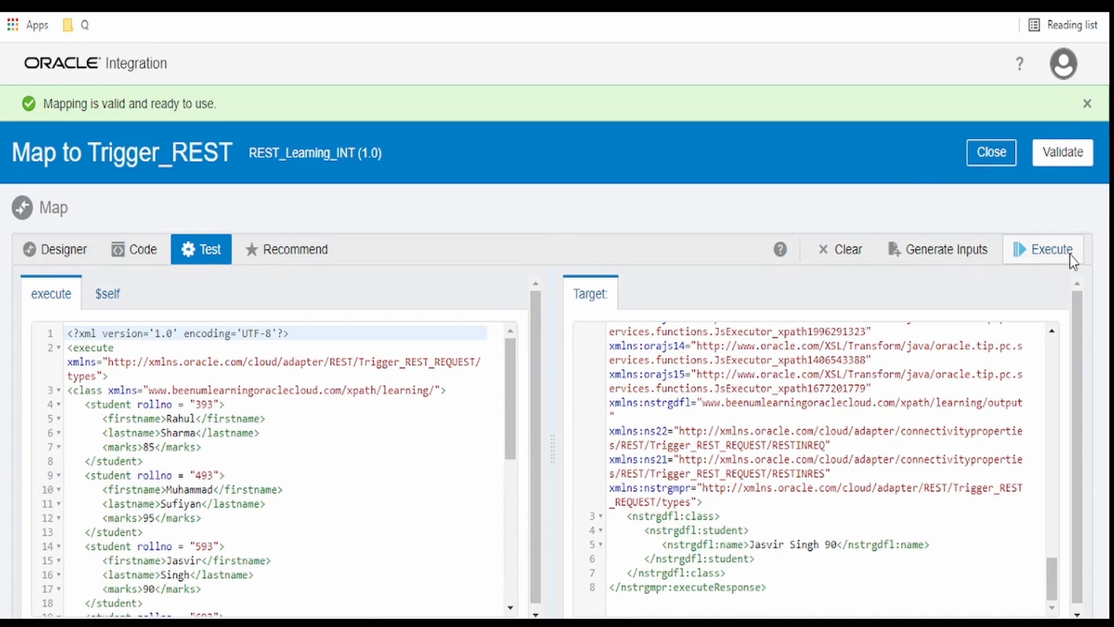
left_click(1051, 250)
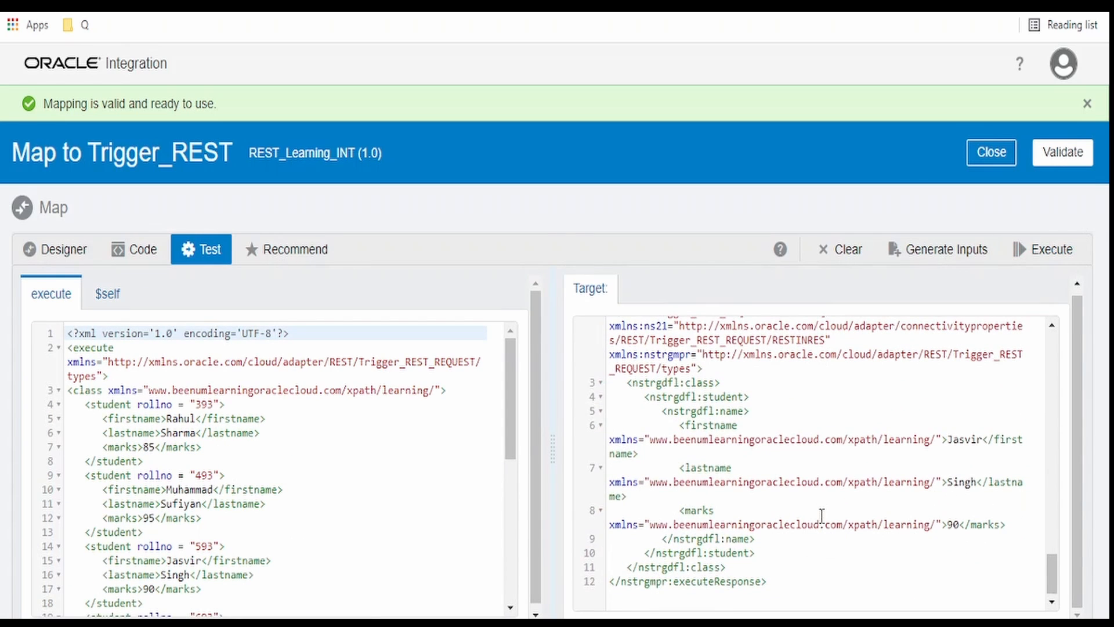
double_click(709, 425)
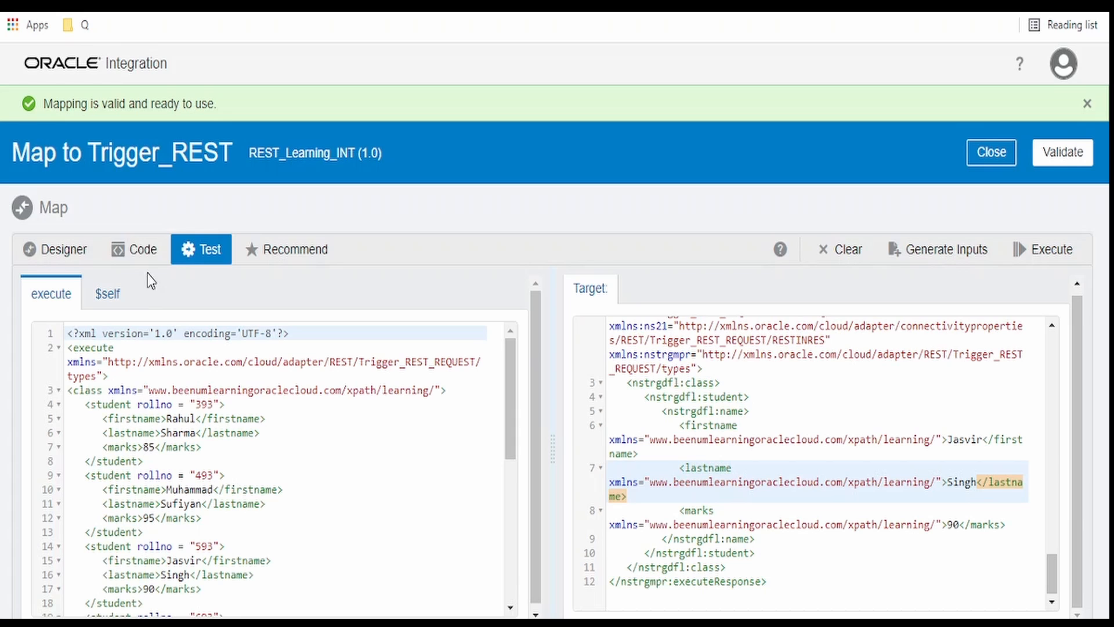
left_click(134, 249)
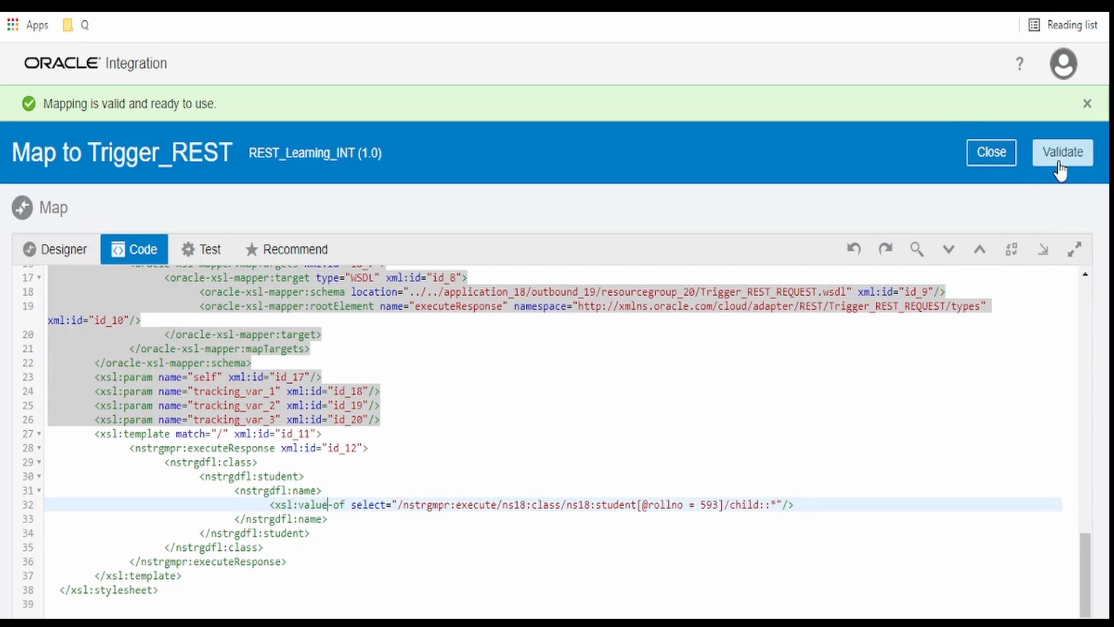
left_click(1063, 152)
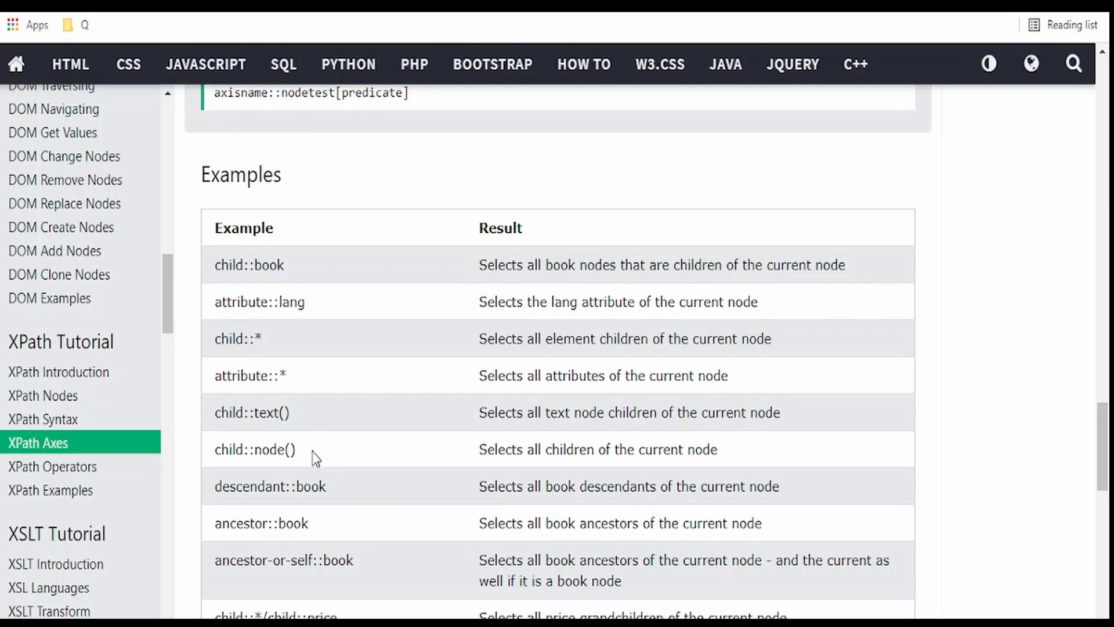
mouse_move(282, 476)
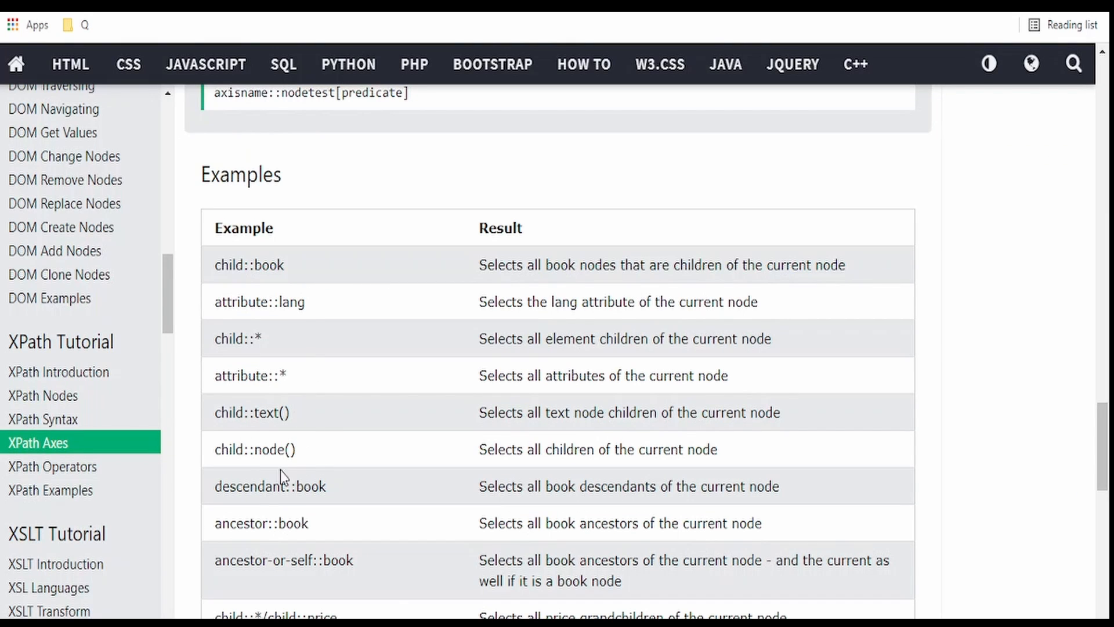
mouse_move(307, 455)
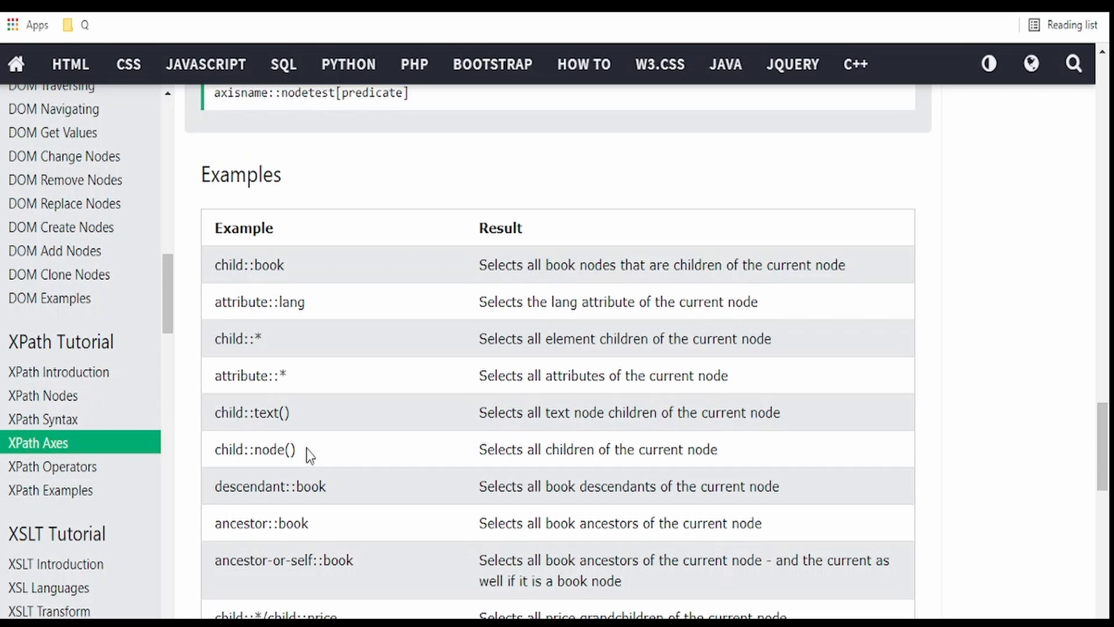
mouse_move(642, 421)
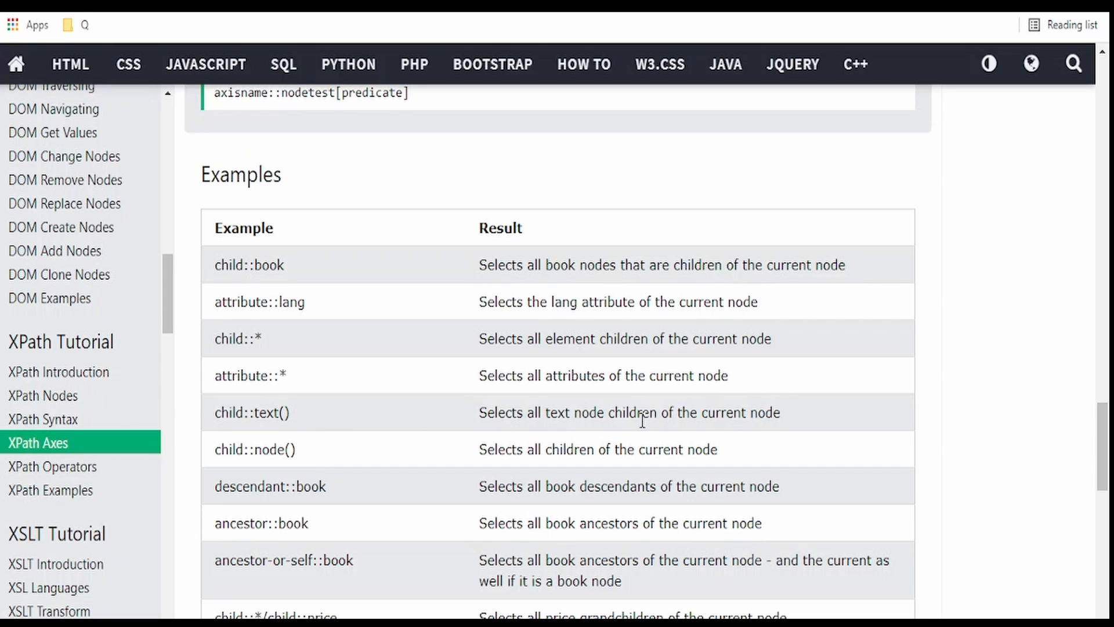
mouse_move(642, 420)
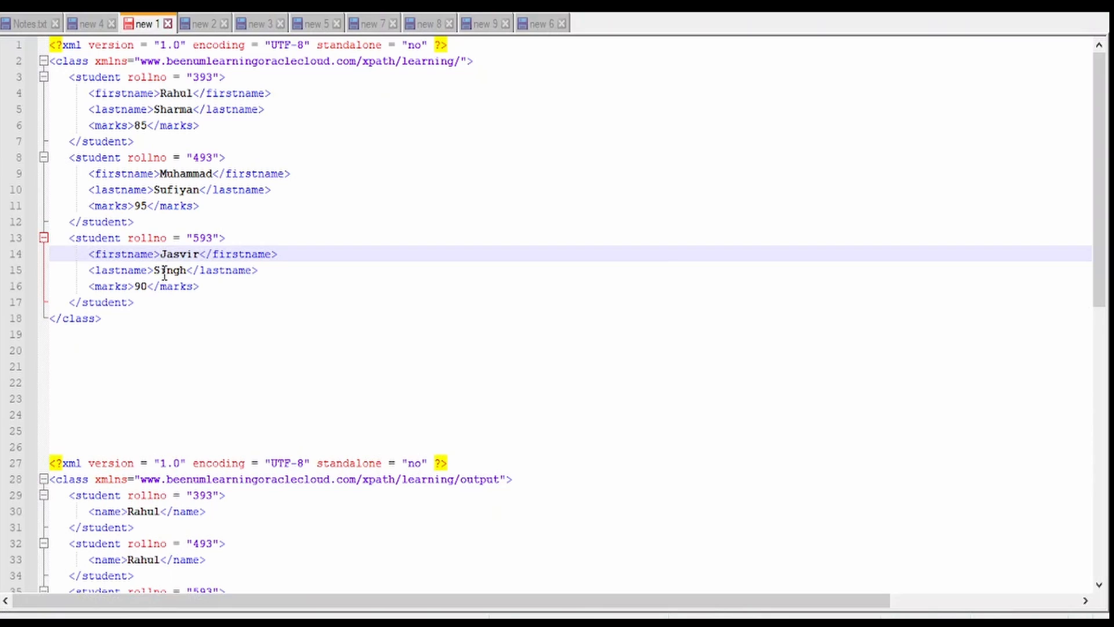
Point out student 593's lastname Singh and marks 90 in the sample XML
left_click(140, 285)
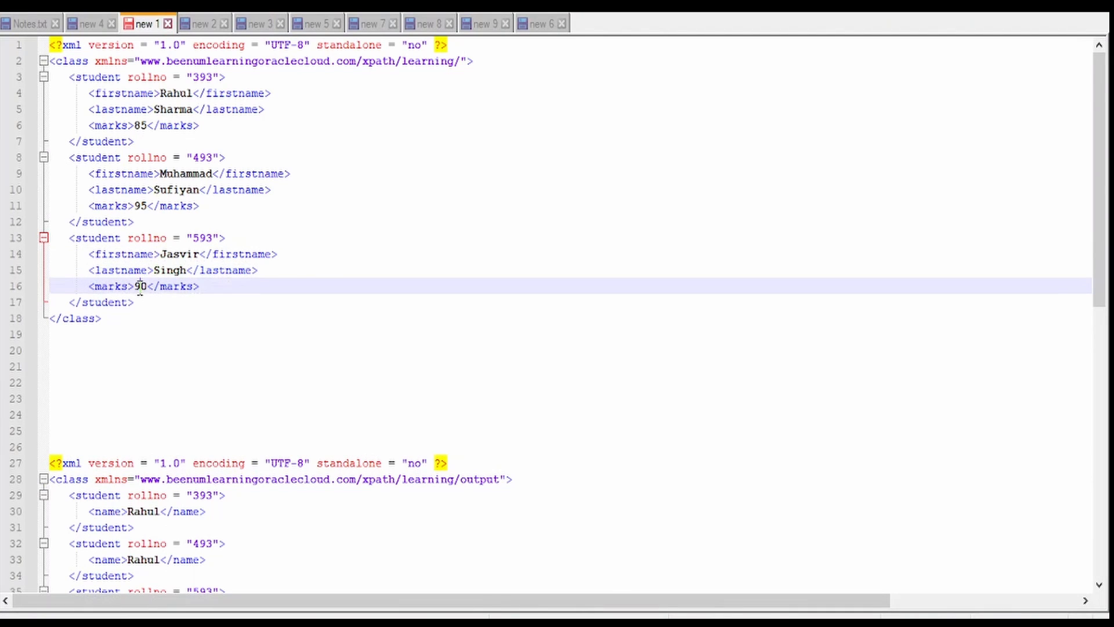
left_click(124, 253)
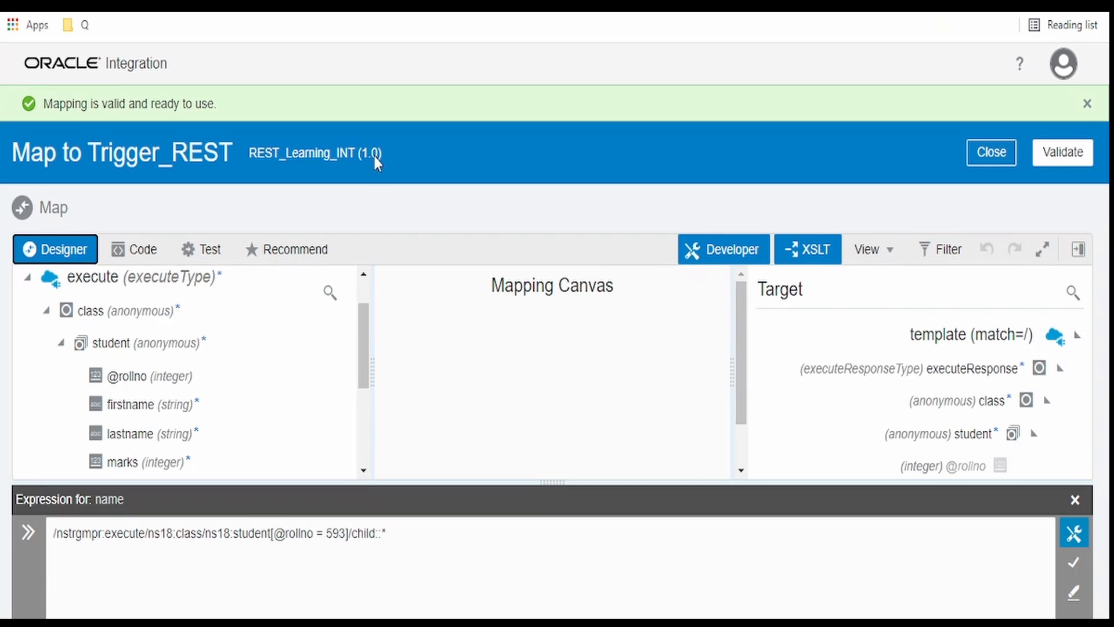
Change the name expression to child::text(), validate it, and select node() in the example
type("tex")
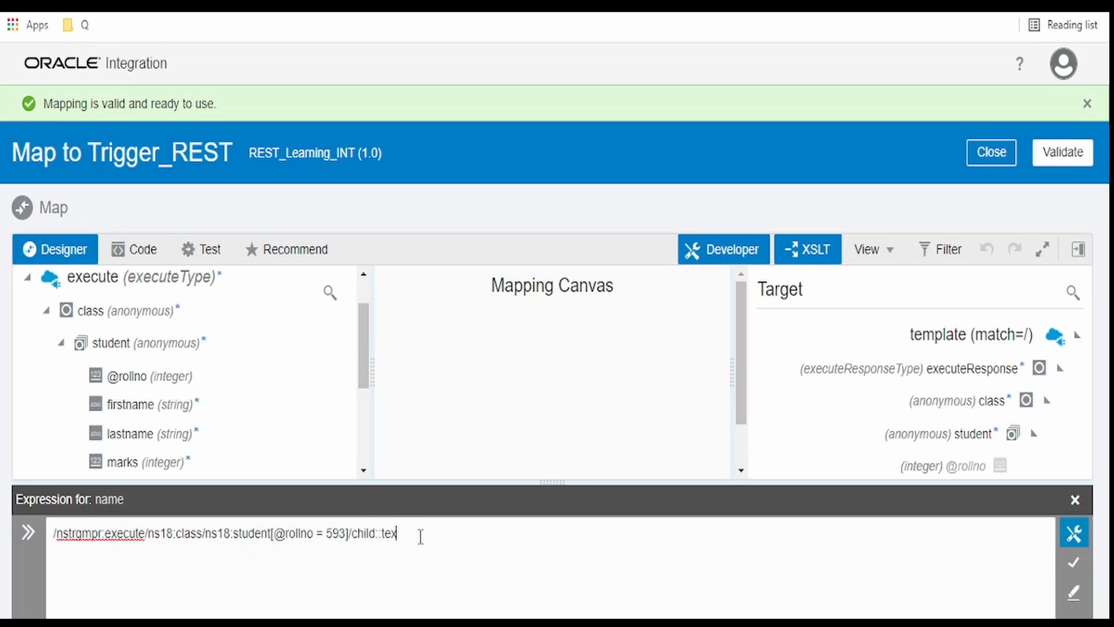
type("t()")
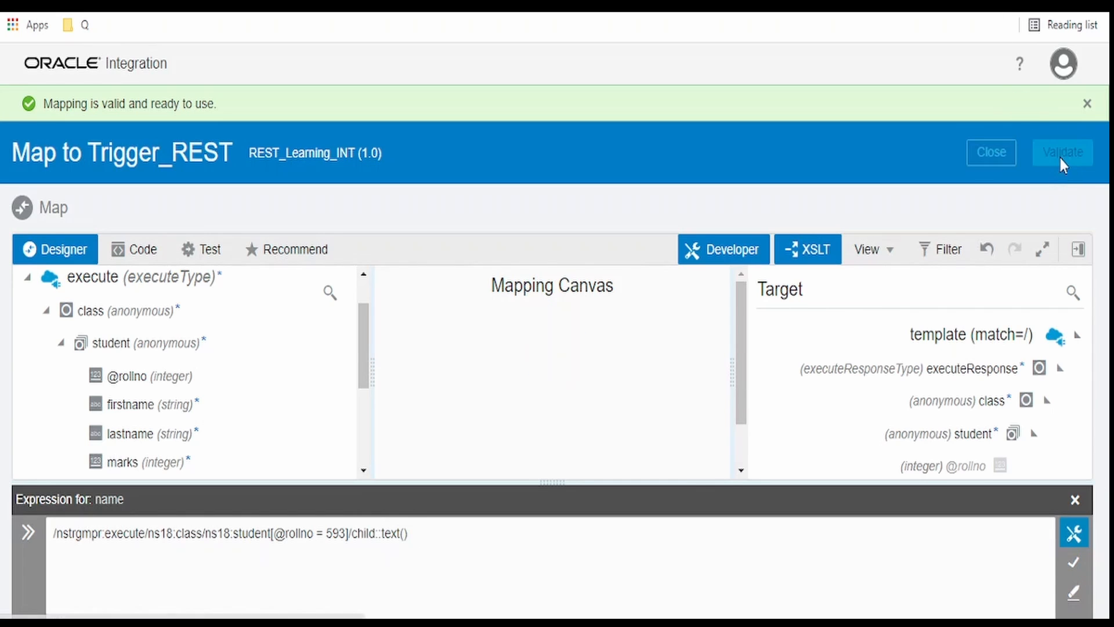
left_click(1063, 152)
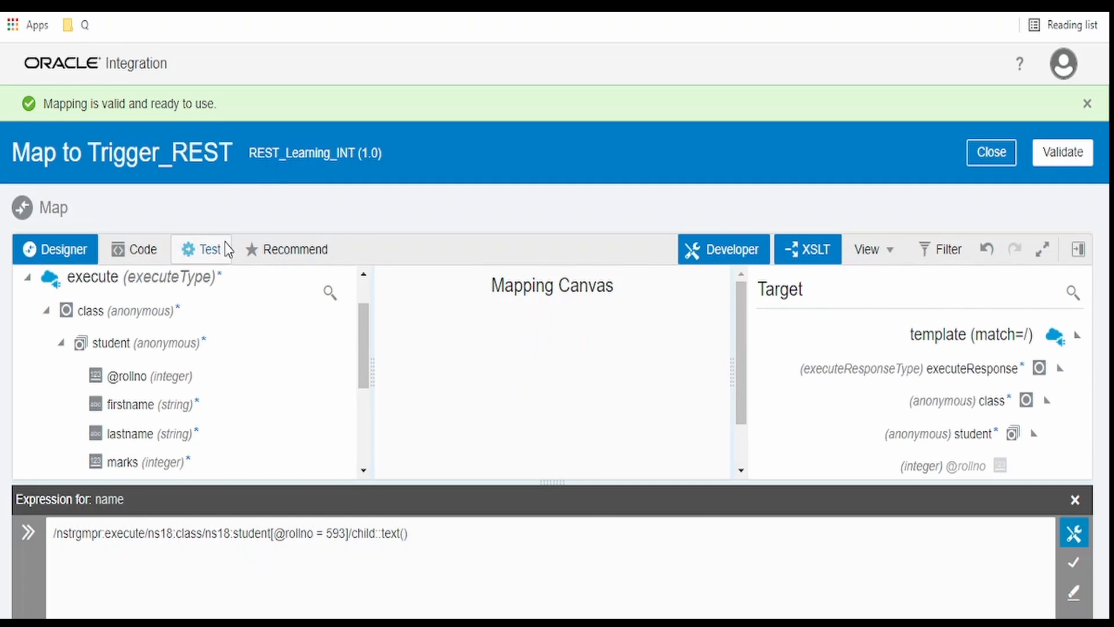
left_click(202, 250)
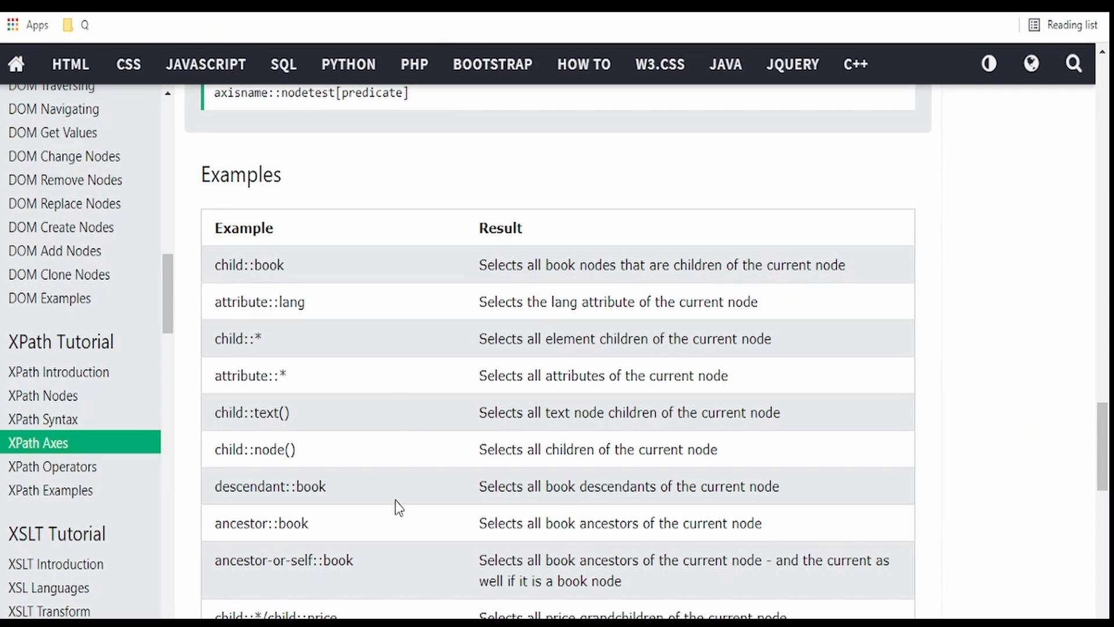
double_click(274, 449)
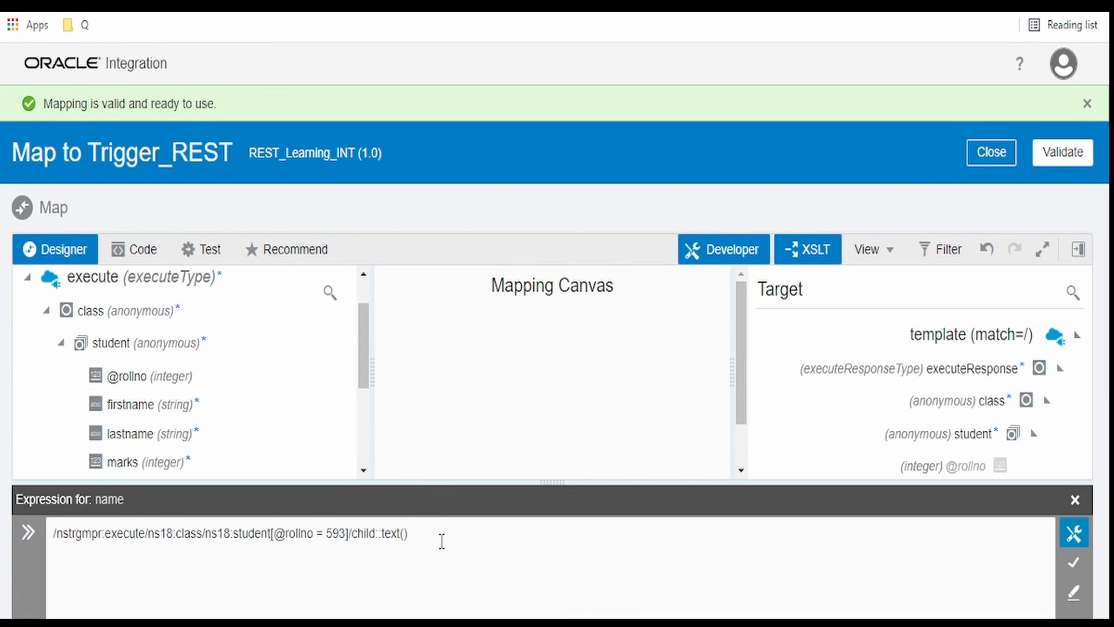
type("node()")
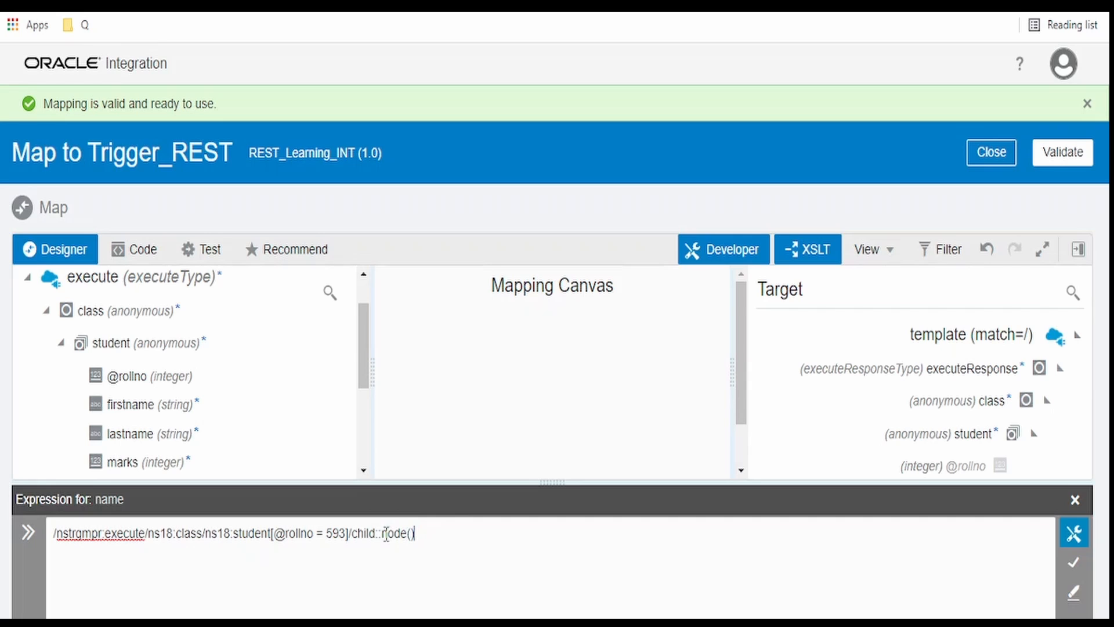
left_click(1075, 561)
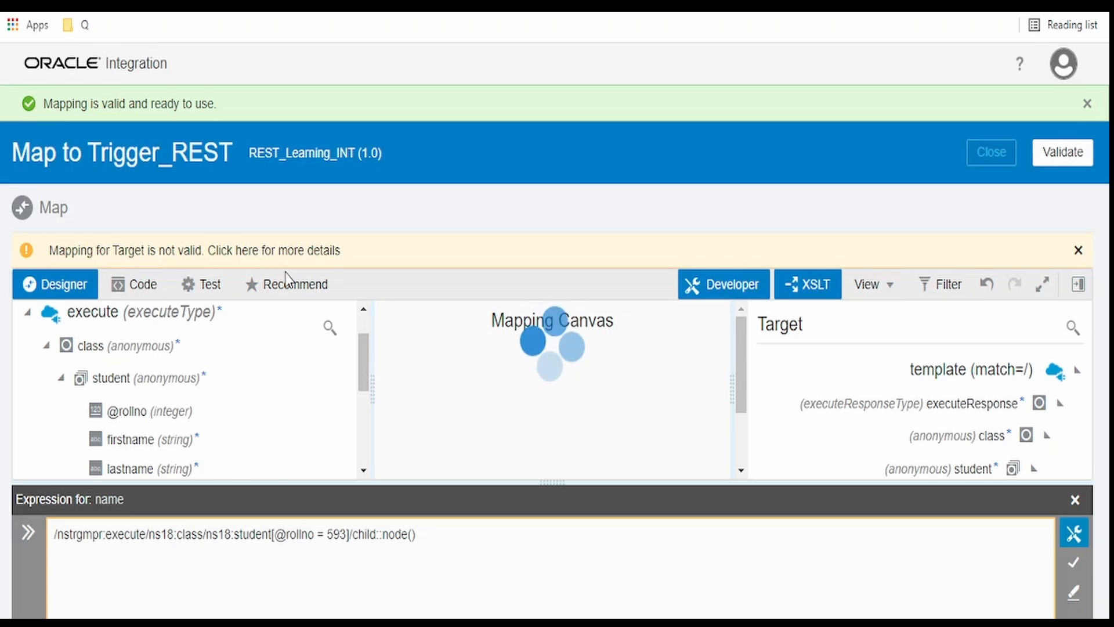
left_click(206, 285)
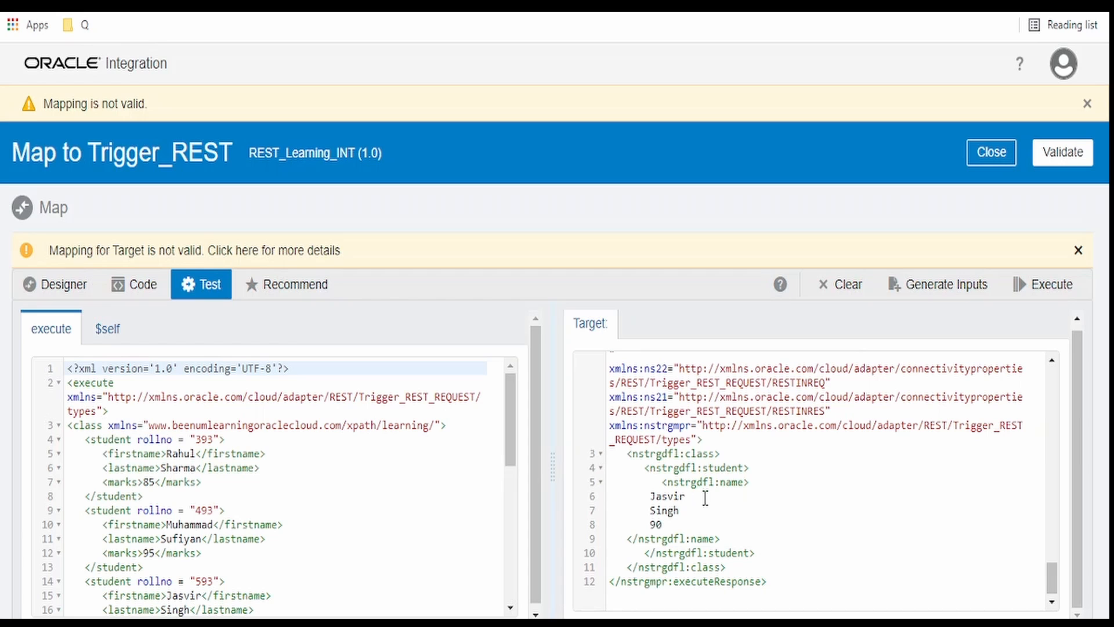
left_click(667, 497)
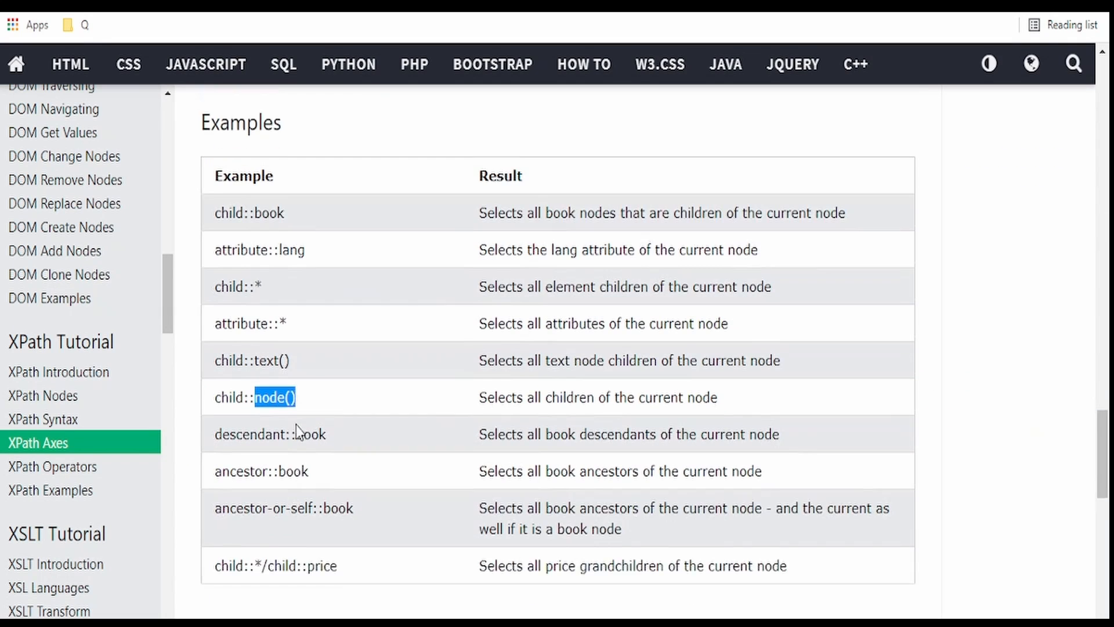
Scroll the XPath Axes page to the AxisName table listing child and descendant
scroll("down", 3)
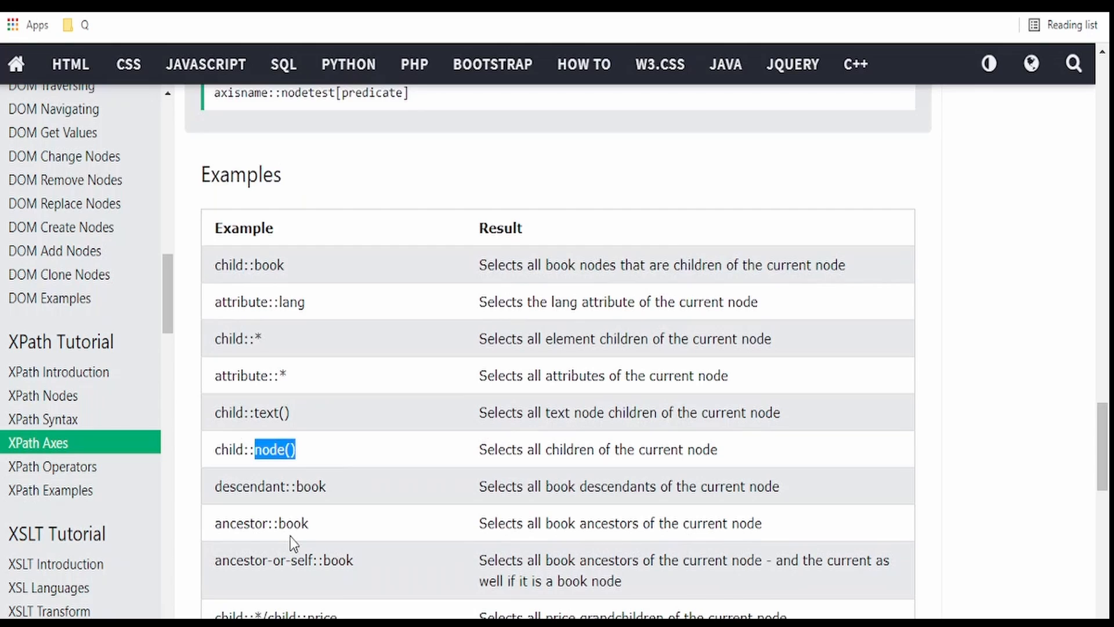
scroll("down", 3)
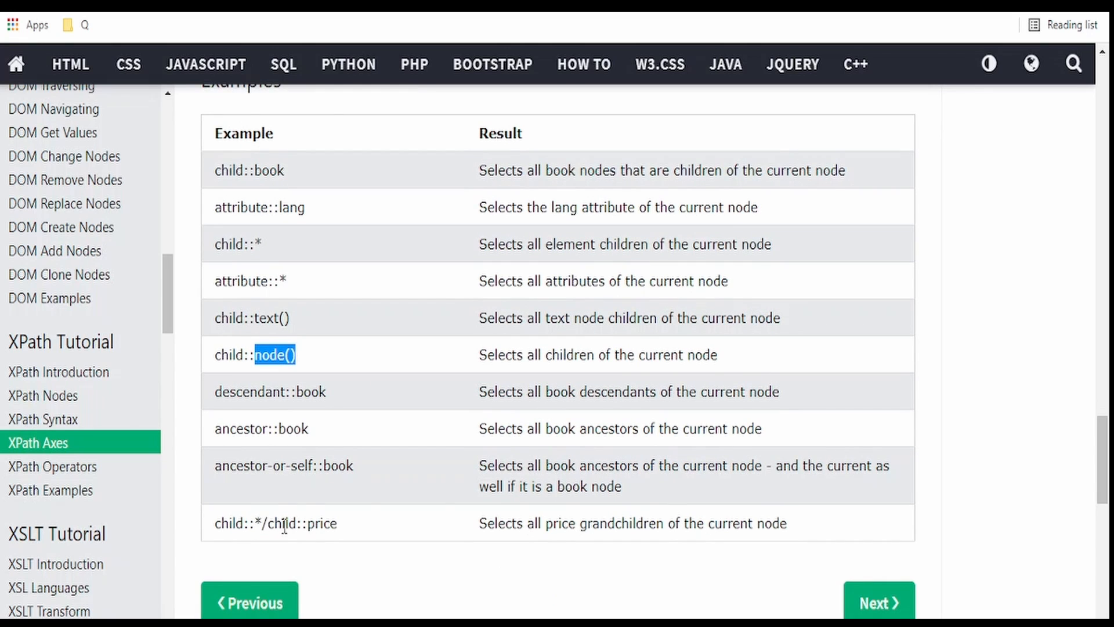
mouse_move(786, 516)
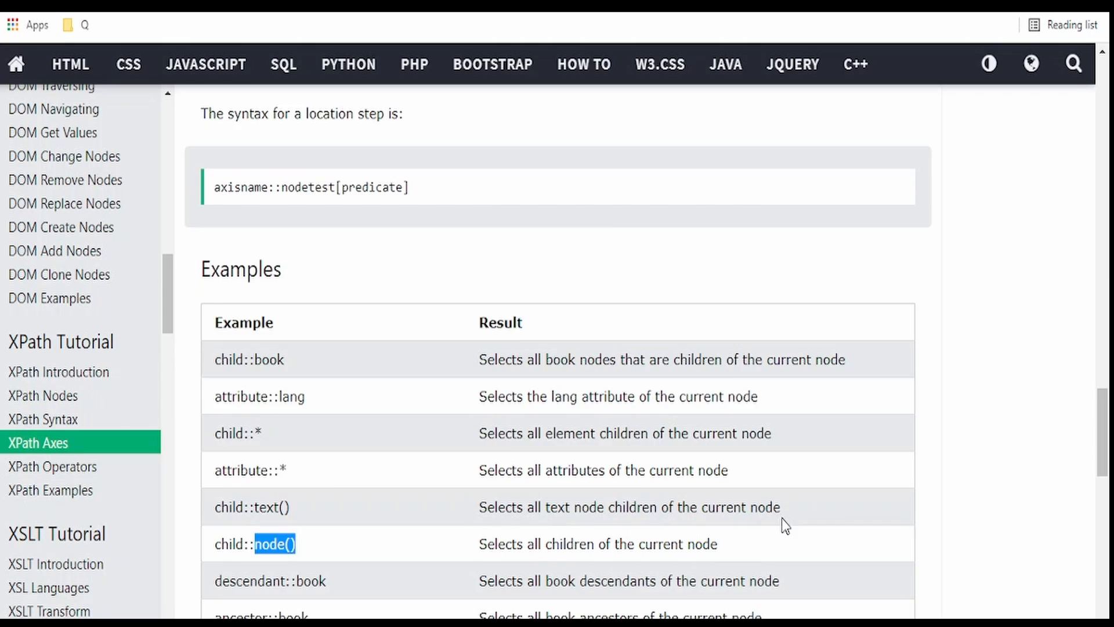
scroll("down", 3)
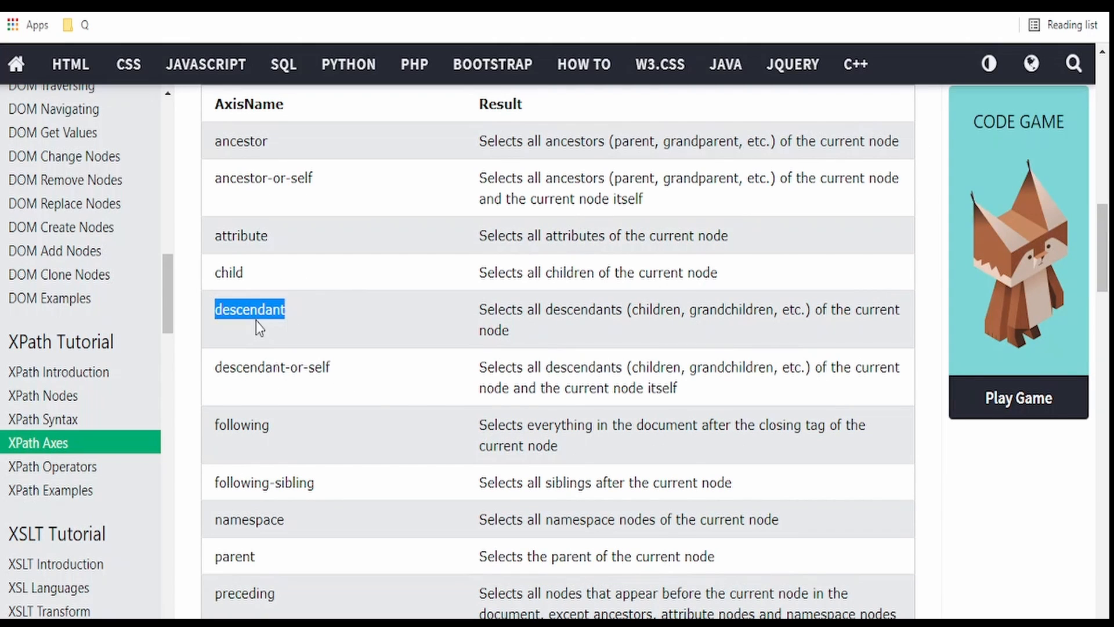